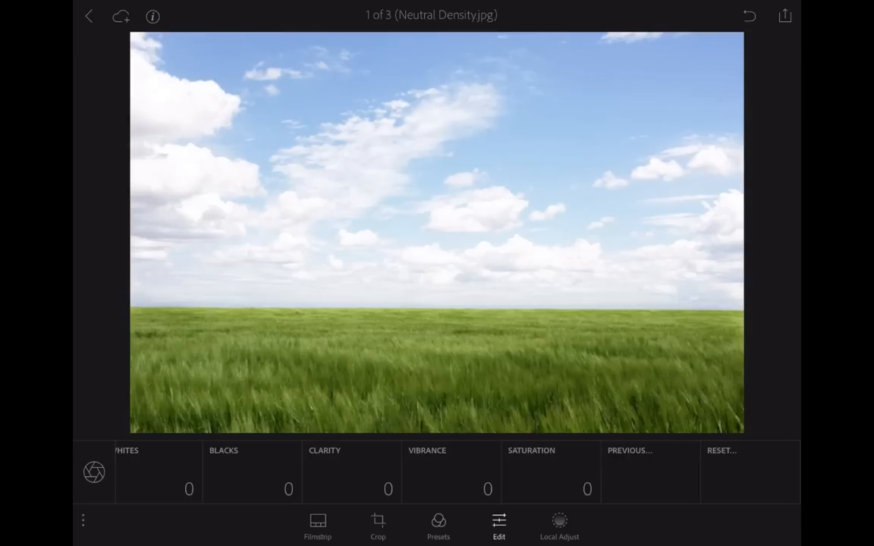
- Add a new linear graduated filter starting at the top of the sky
click(94, 473)
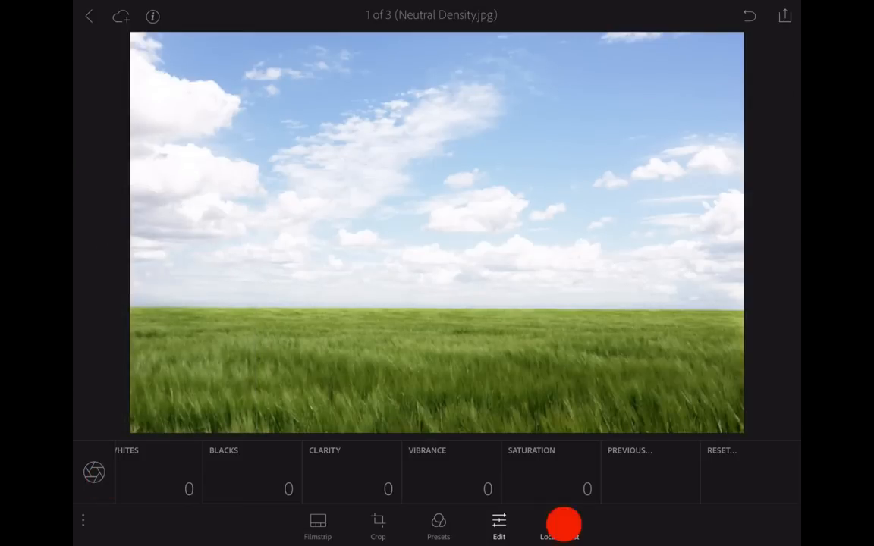
click(558, 526)
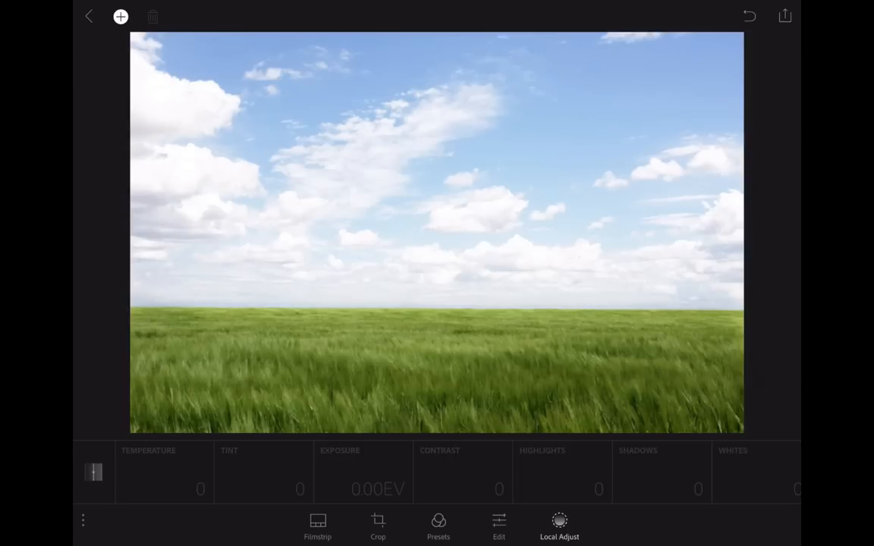
click(445, 149)
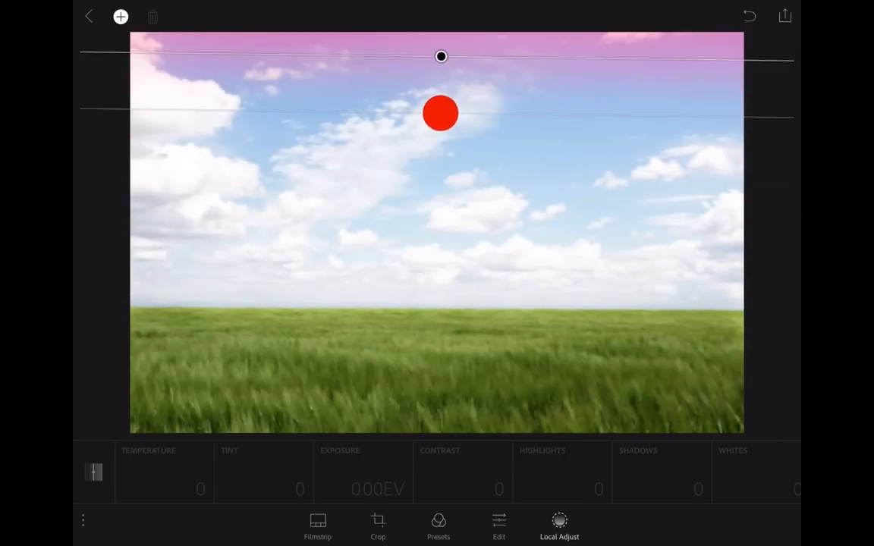
- Stretch the graduated filter's fade down so it ends at the horizon
drag(441, 112, 436, 359)
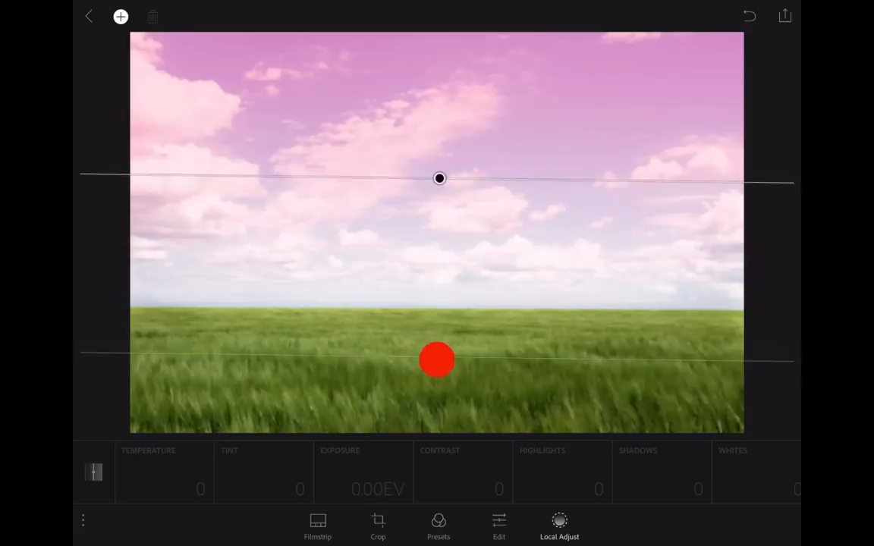
drag(437, 360, 438, 316)
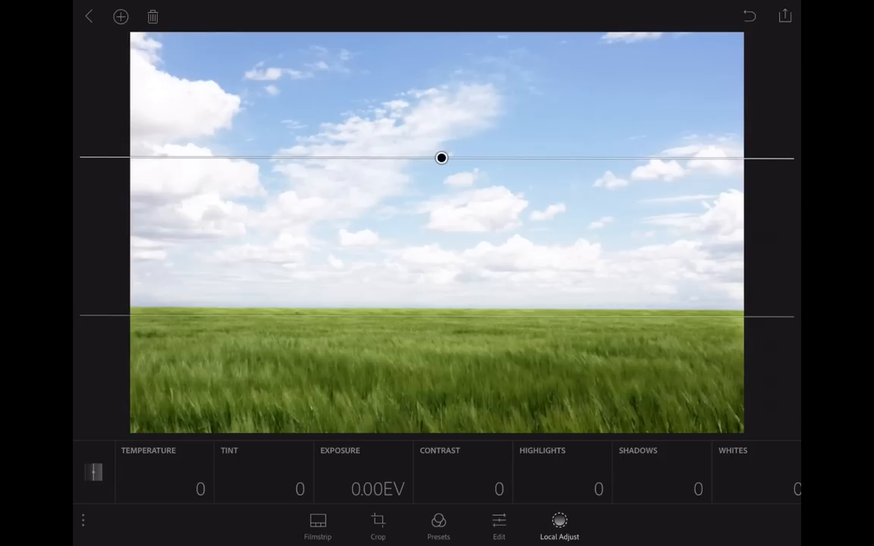
click(362, 478)
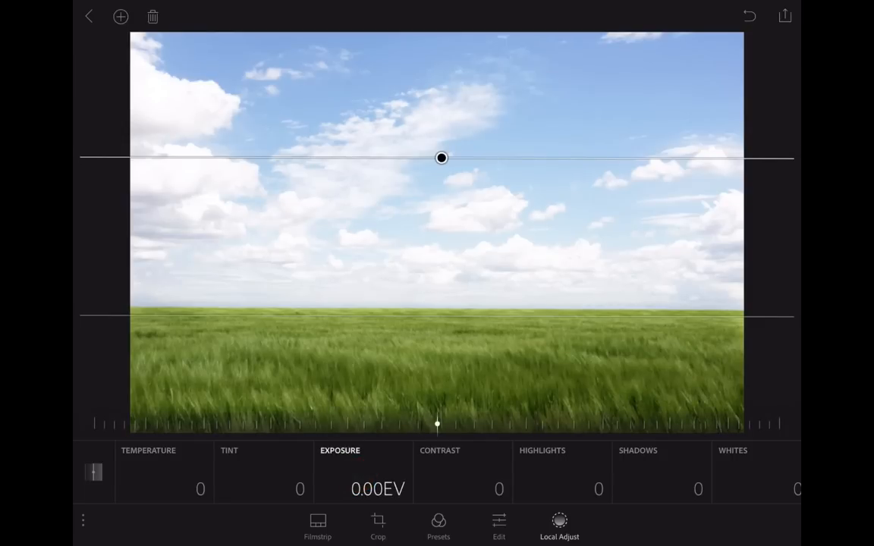
- Set the filter's exposure to -1.76 EV and highlights to -18
drag(436, 423, 273, 435)
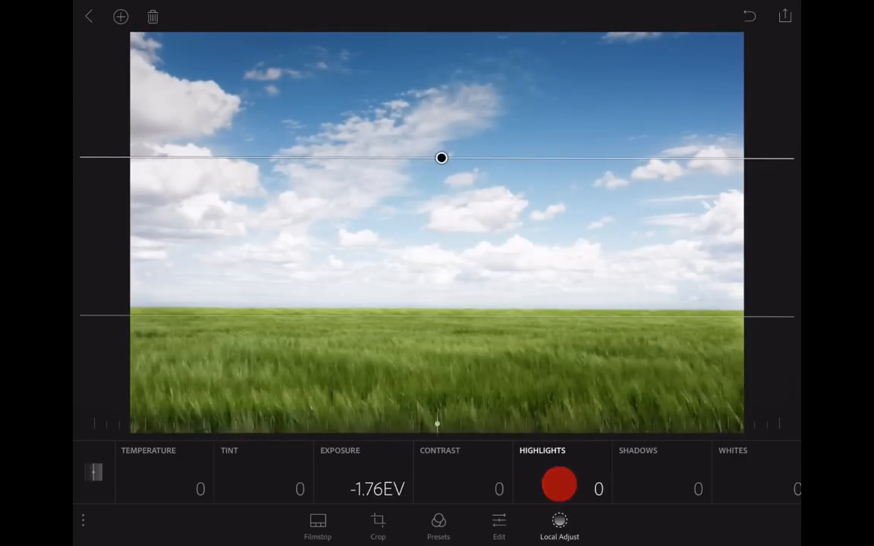
drag(559, 488, 326, 432)
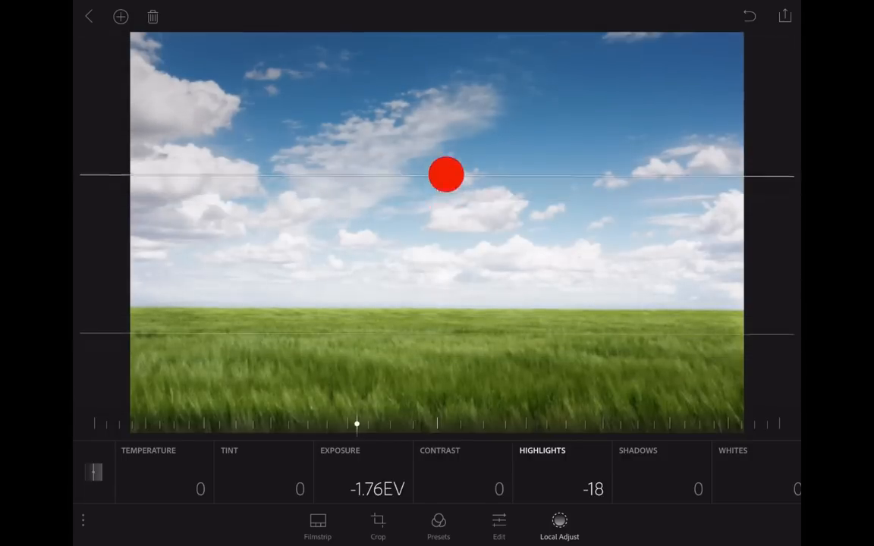
- Move the graduated filter slightly lower so its fade ends in the grass
drag(446, 174, 441, 189)
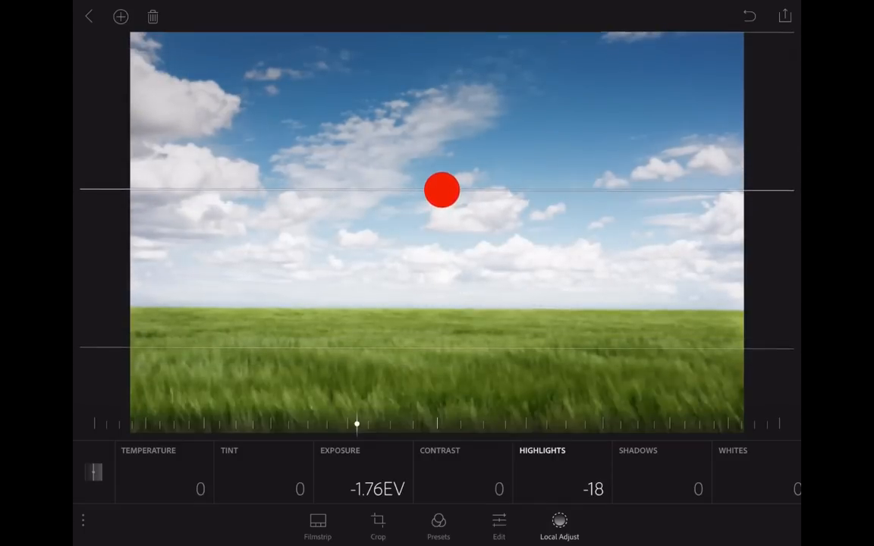
click(441, 190)
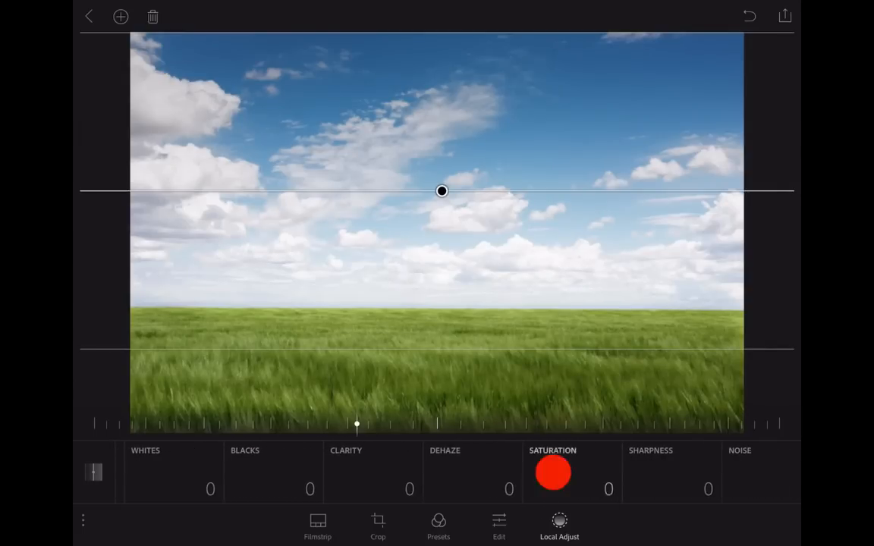
- Tint the filtered sky blue with color hue 245 at saturation 100
scroll(left, 3)
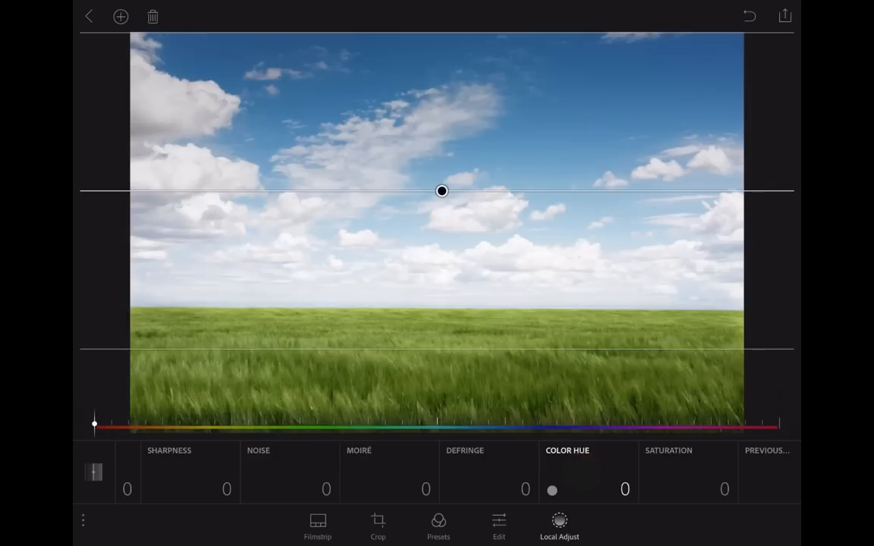
drag(94, 424, 161, 427)
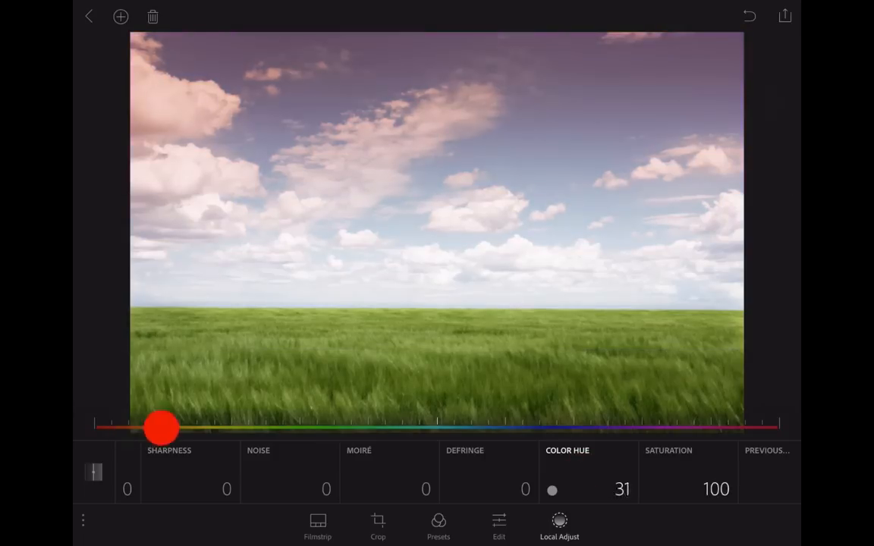
drag(161, 427, 546, 419)
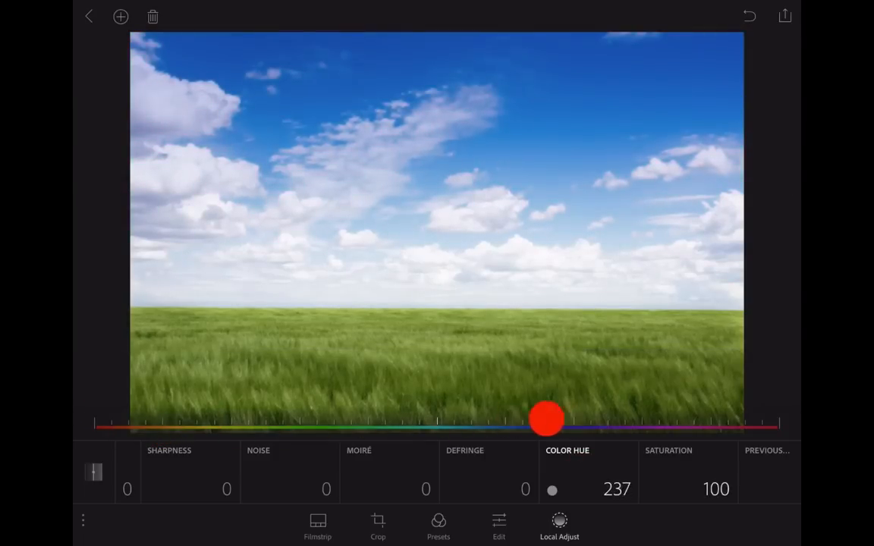
drag(546, 419, 560, 423)
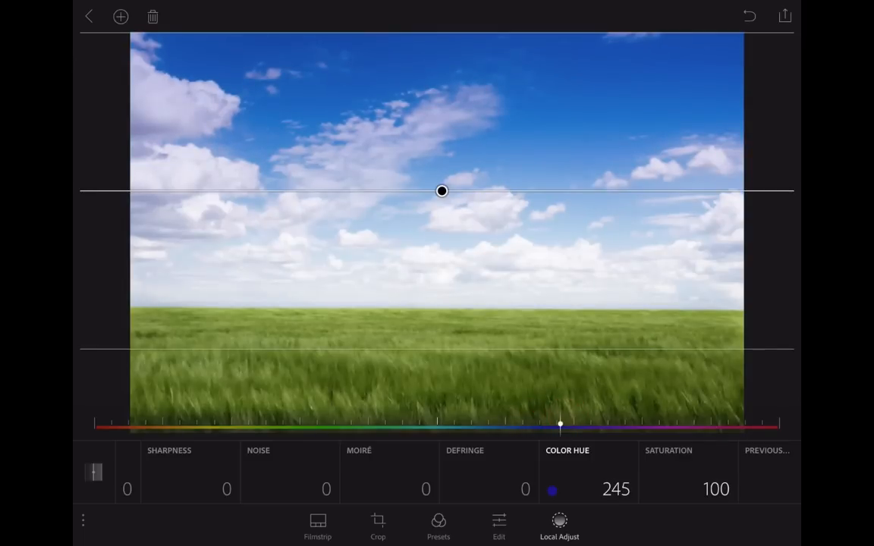